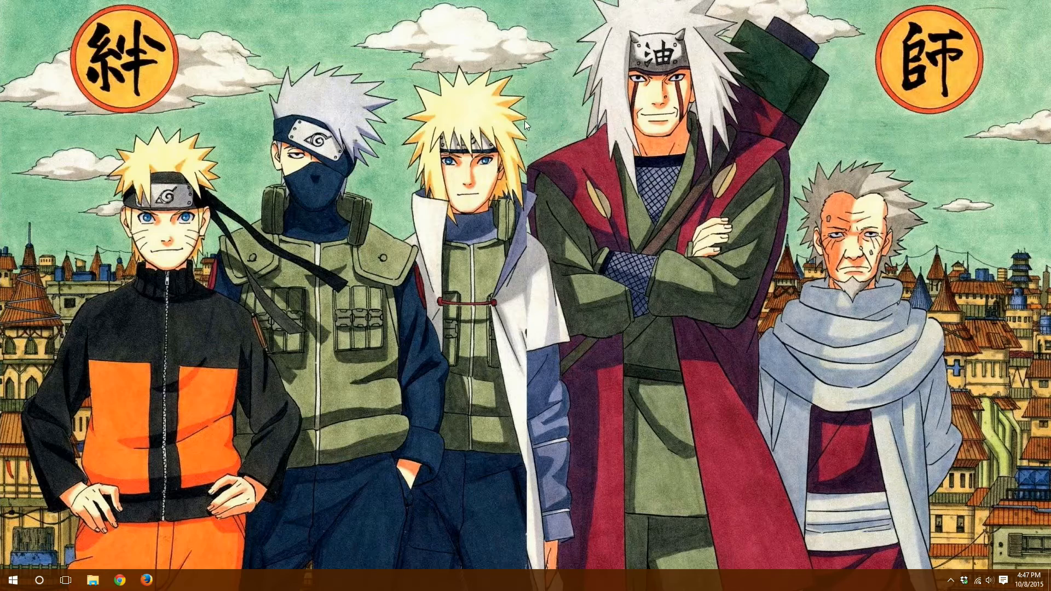
pyautogui.moveTo(241, 398)
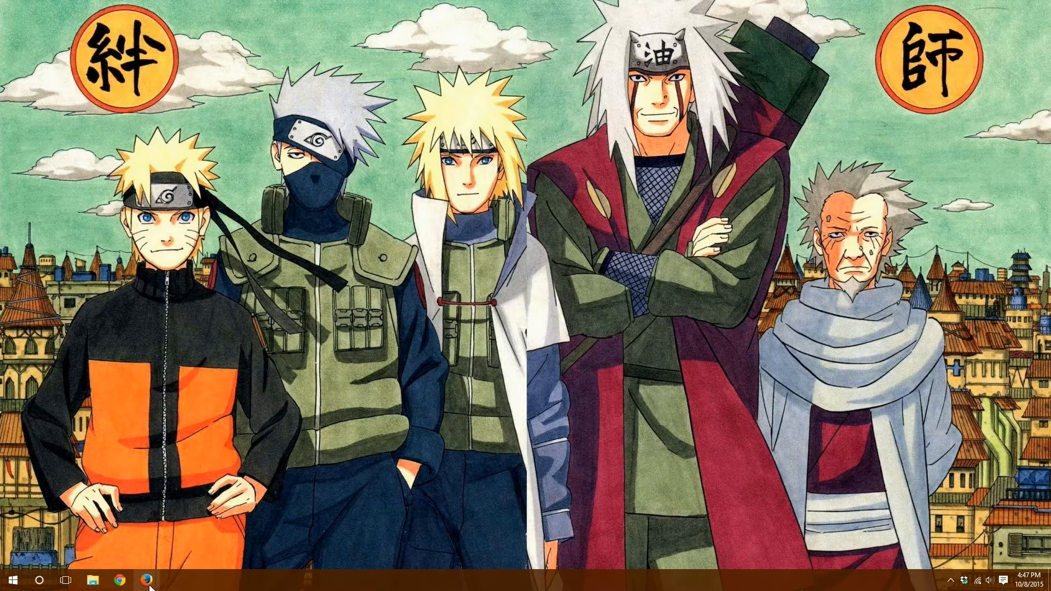
# - Launch Firefox and load the New Tab Override page on addons.mozilla.org in a new tab
pyautogui.click(147, 580)
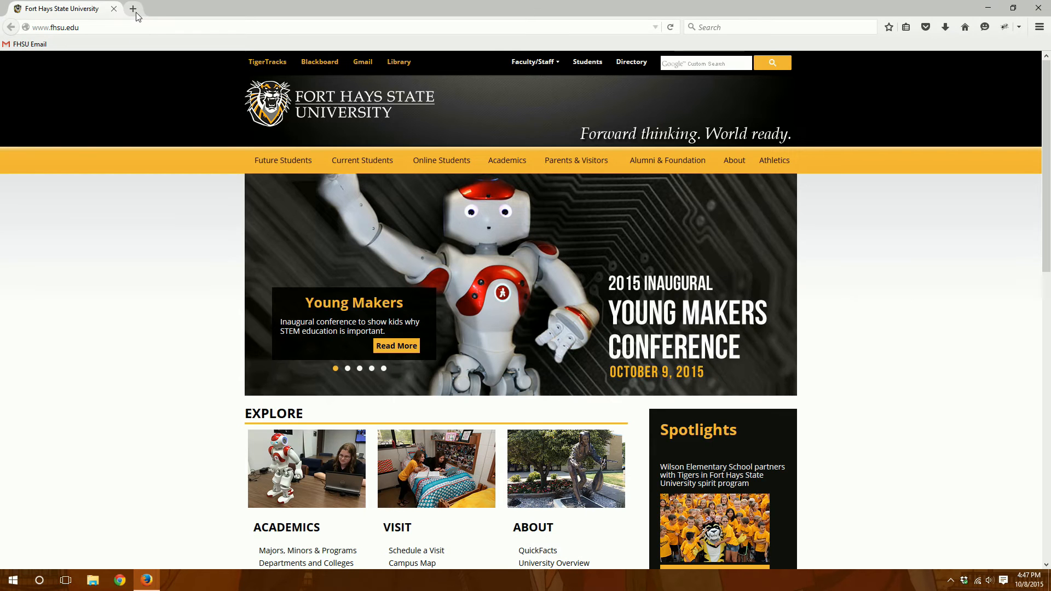
pyautogui.moveTo(138, 14)
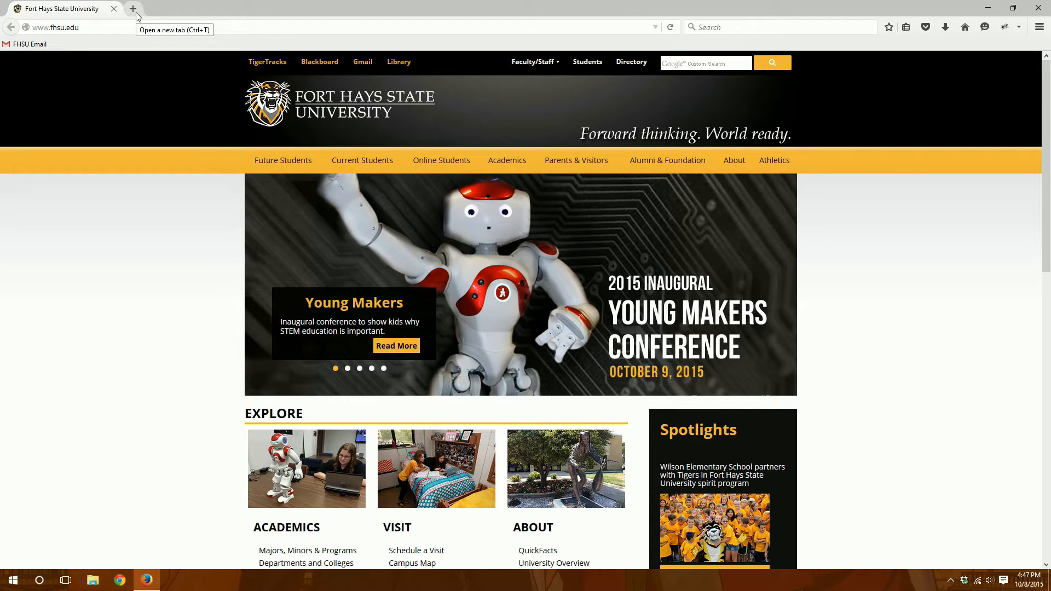
pyautogui.click(140, 9)
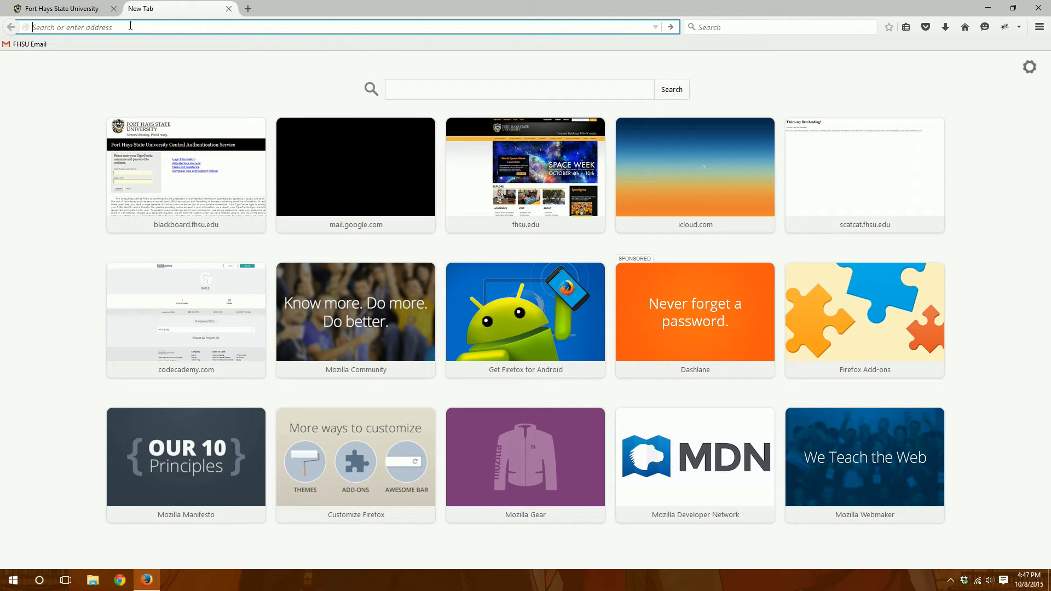
pyautogui.write('https://addons.mozilla.org/en-US/firefox/addon/new-tab-override/')
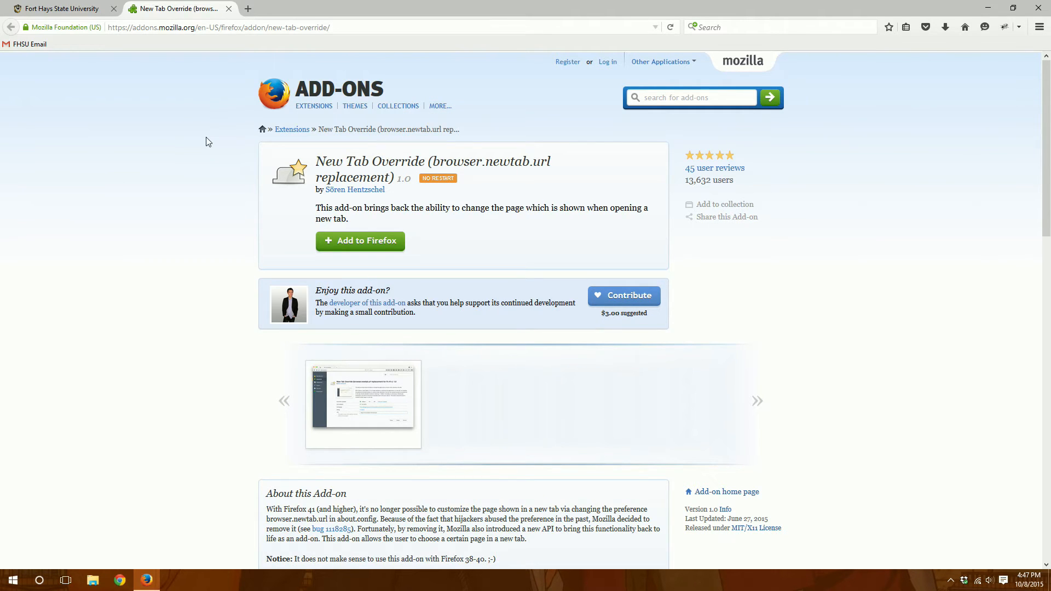
pyautogui.moveTo(574, 176)
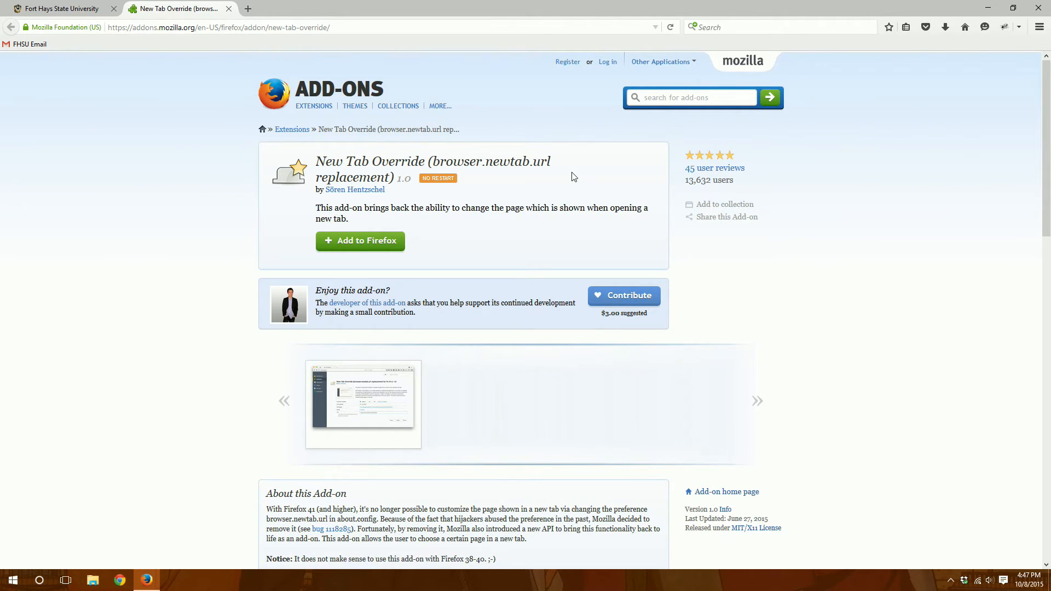
# - Add New Tab Override to Firefox and dismiss the installation confirmation notice
pyautogui.doubleClick(498, 161)
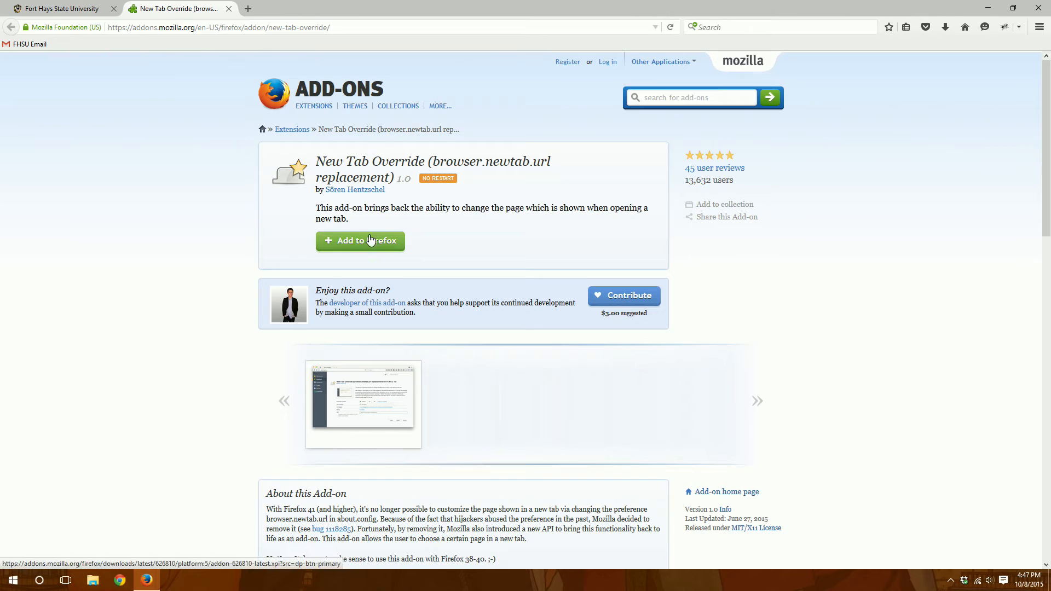
pyautogui.click(360, 240)
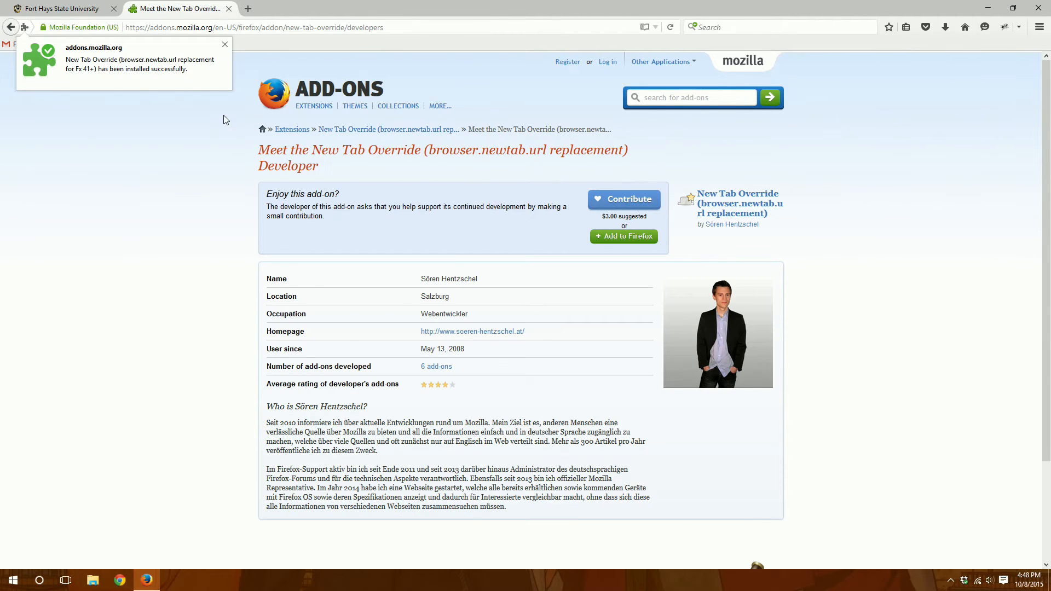
pyautogui.click(225, 45)
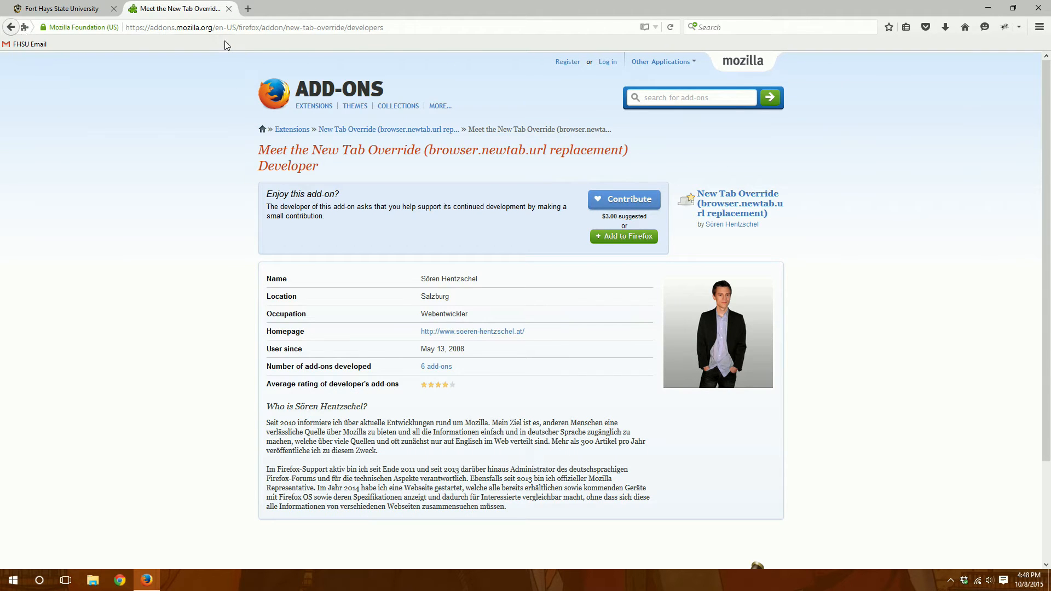
pyautogui.click(1039, 26)
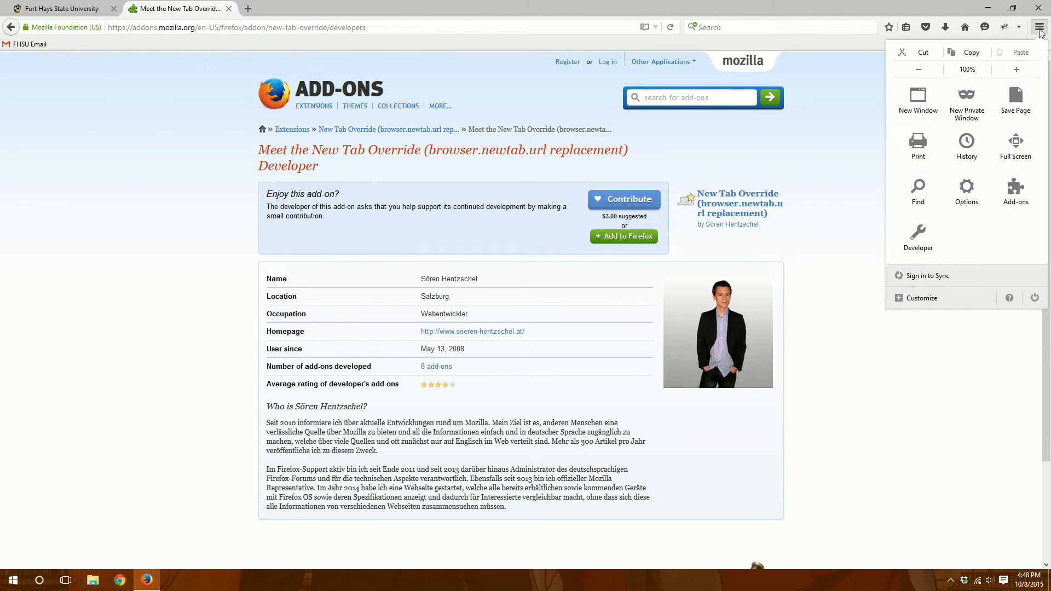
pyautogui.click(1015, 189)
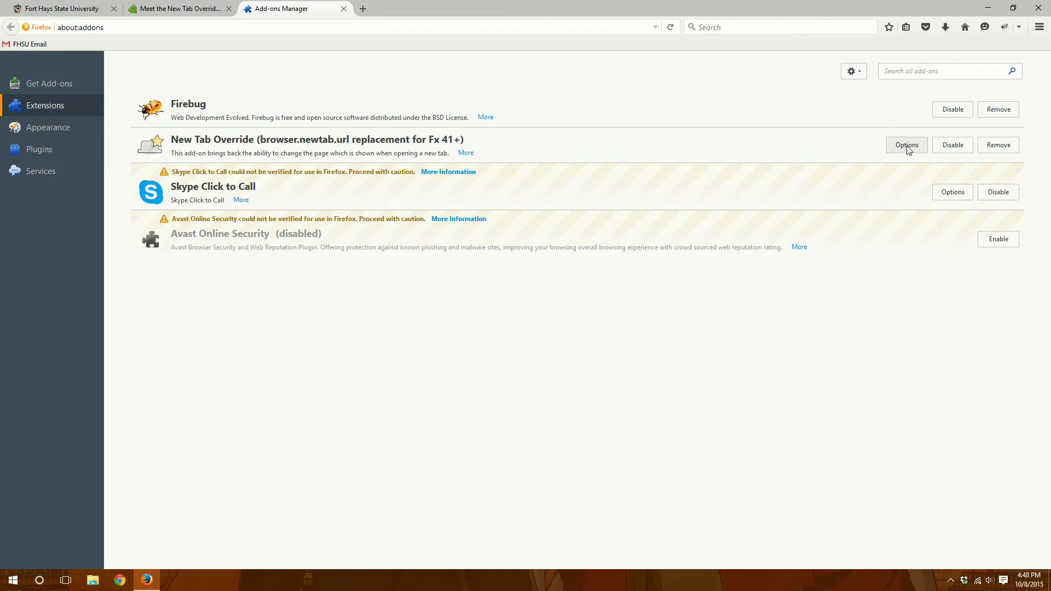
pyautogui.click(907, 145)
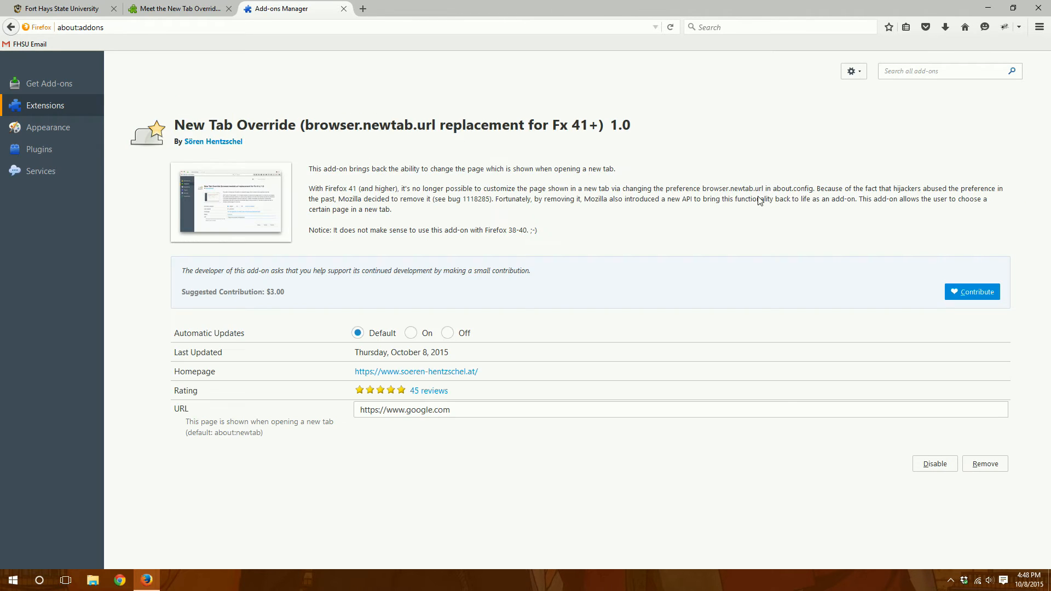
pyautogui.tripleClick(404, 410)
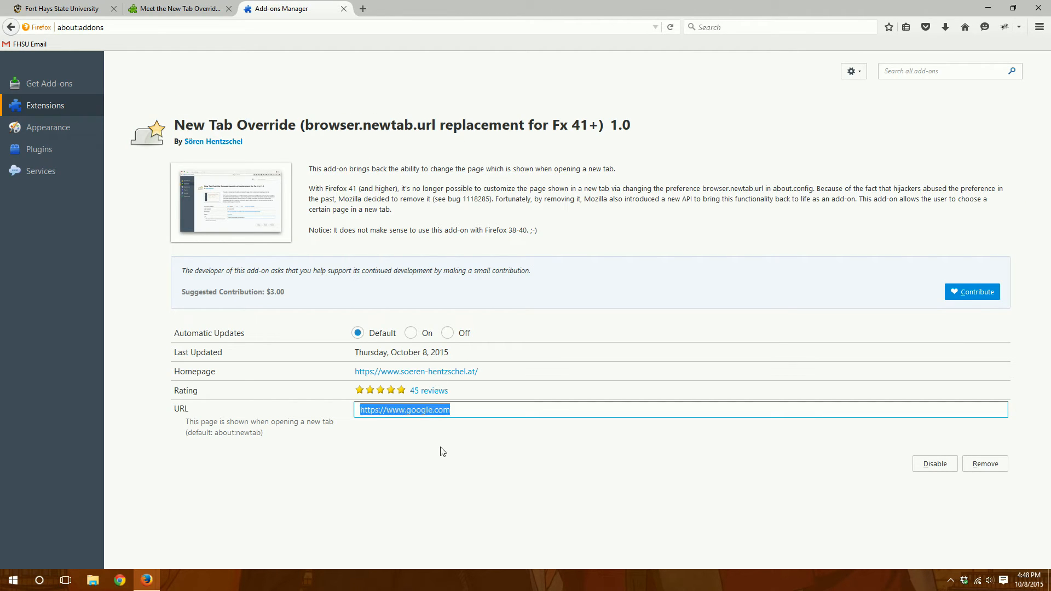
pyautogui.click(472, 410)
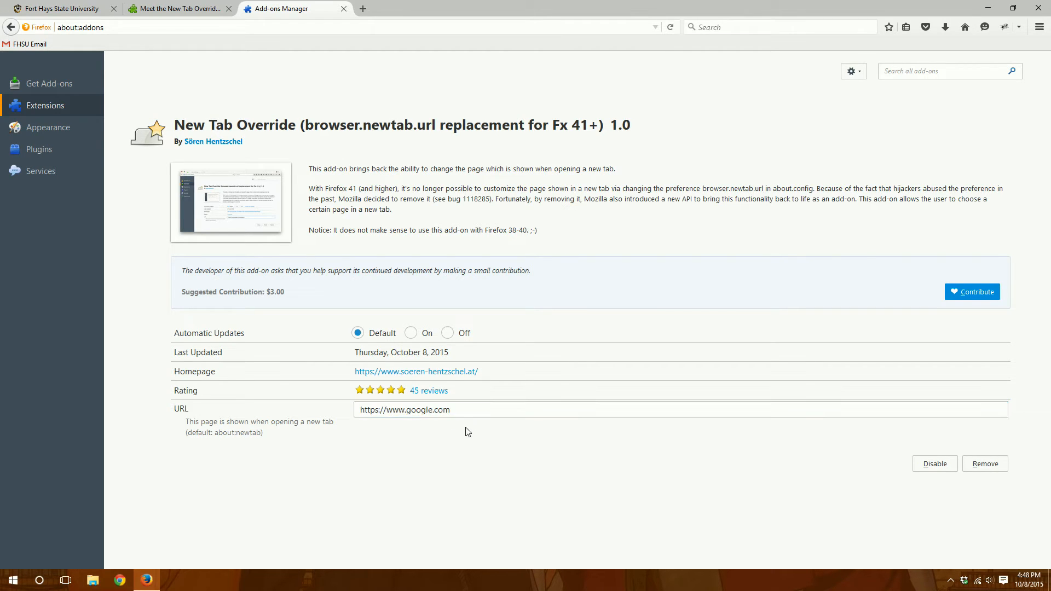
pyautogui.click(364, 8)
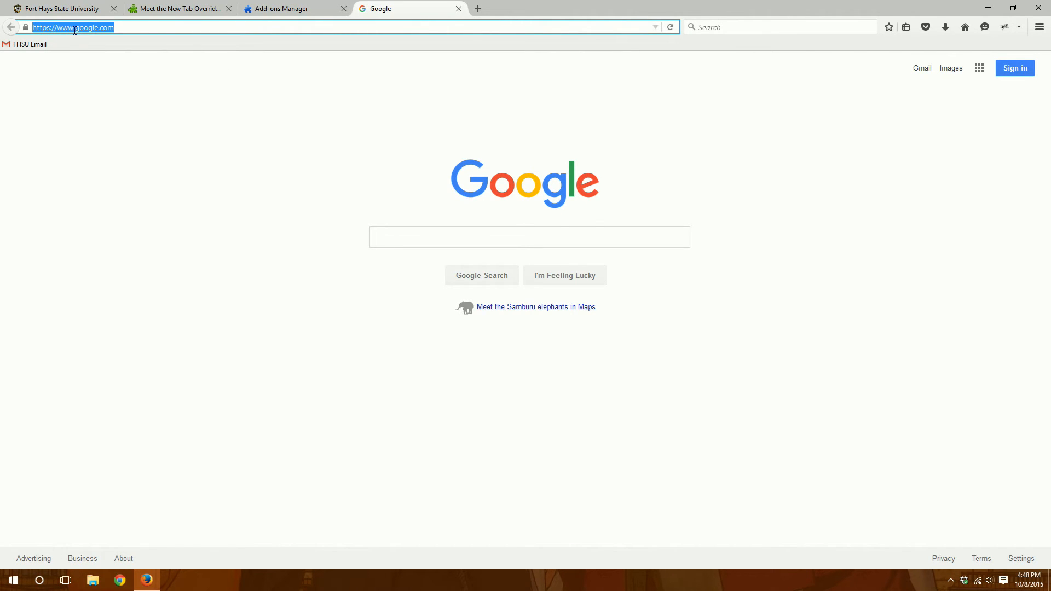
pyautogui.moveTo(335, 19)
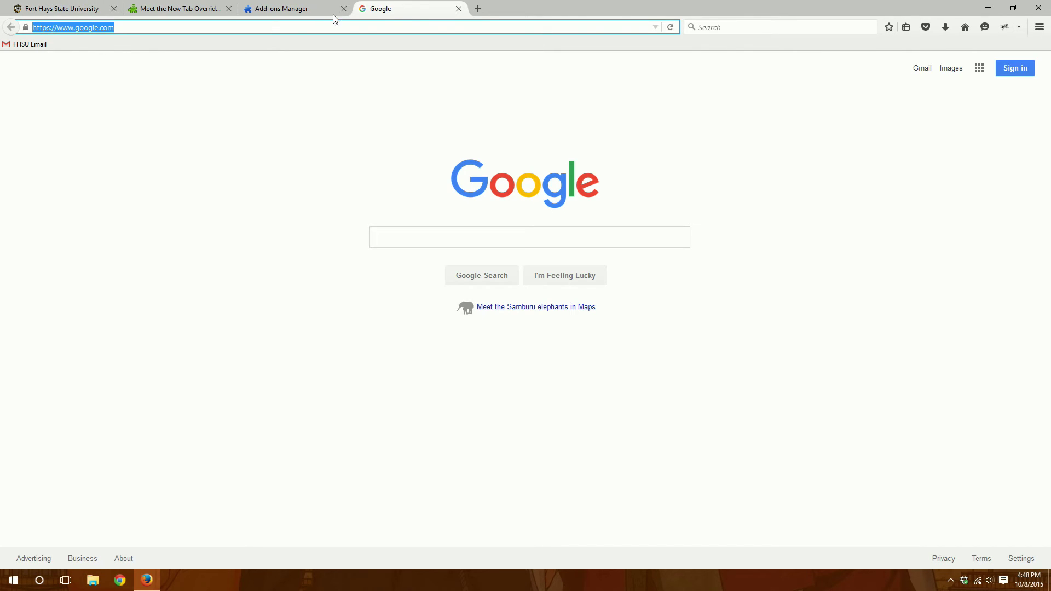
pyautogui.click(288, 8)
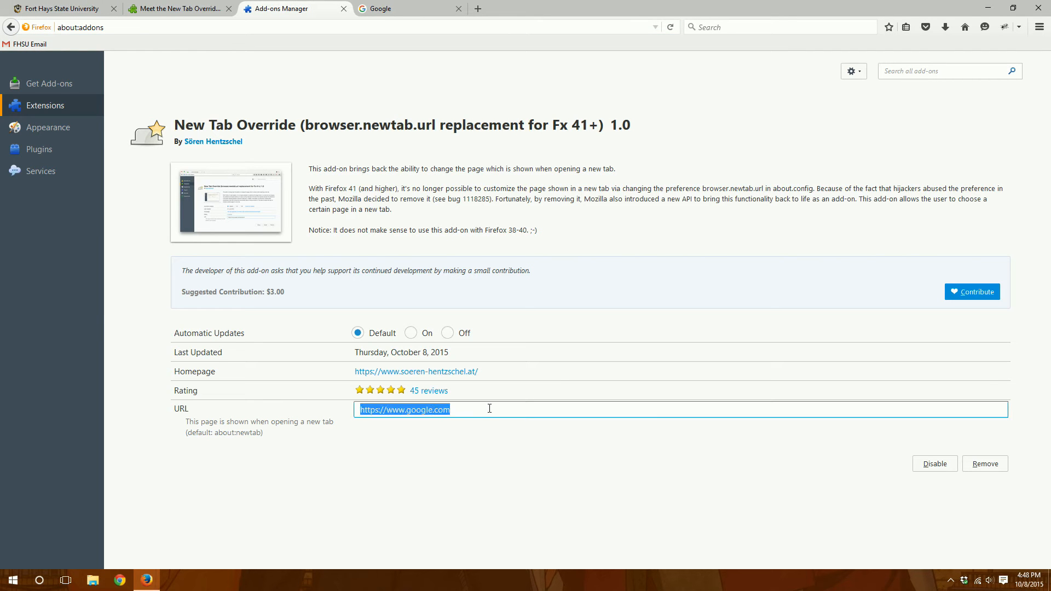
pyautogui.write('h')
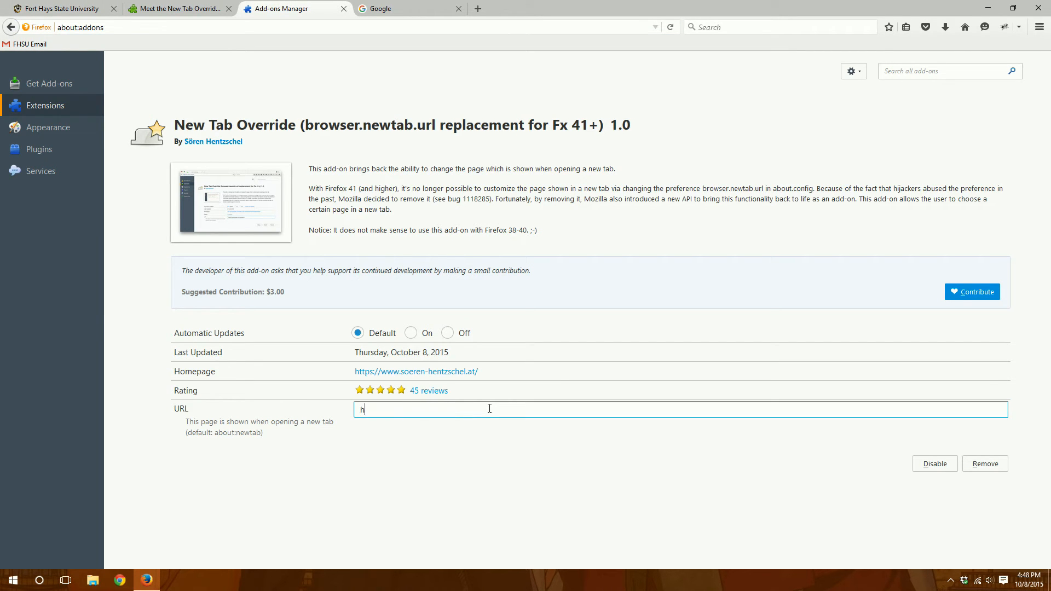
pyautogui.write('ttp://www')
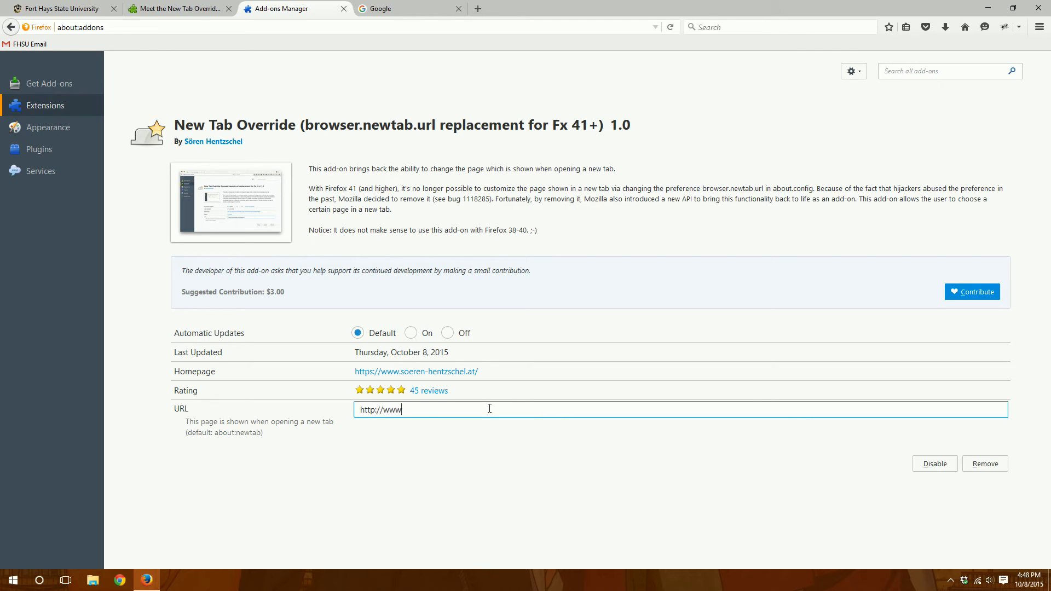
pyautogui.write('.youtube.com')
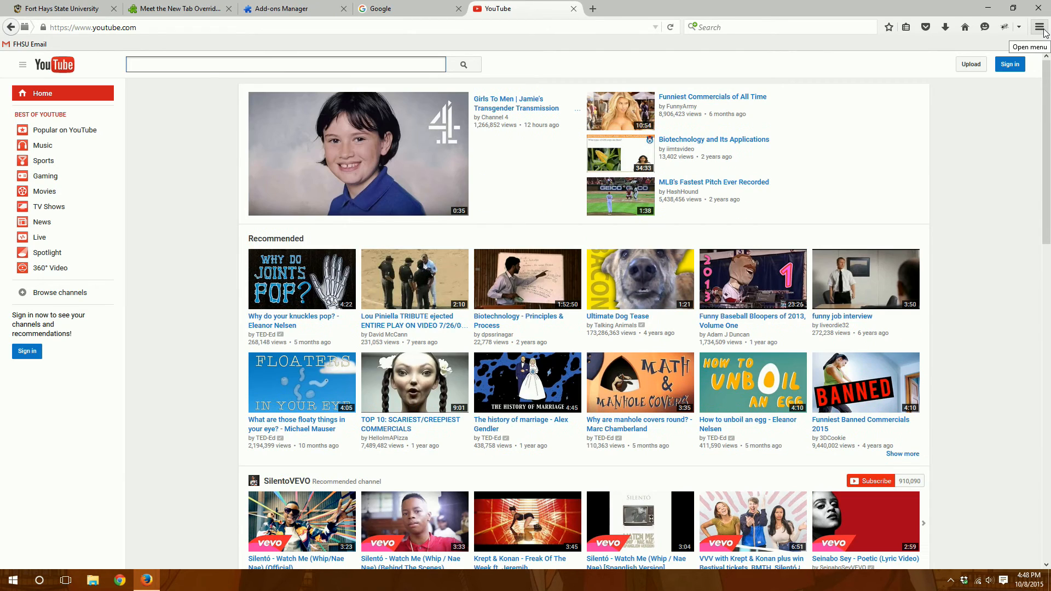
pyautogui.click(293, 8)
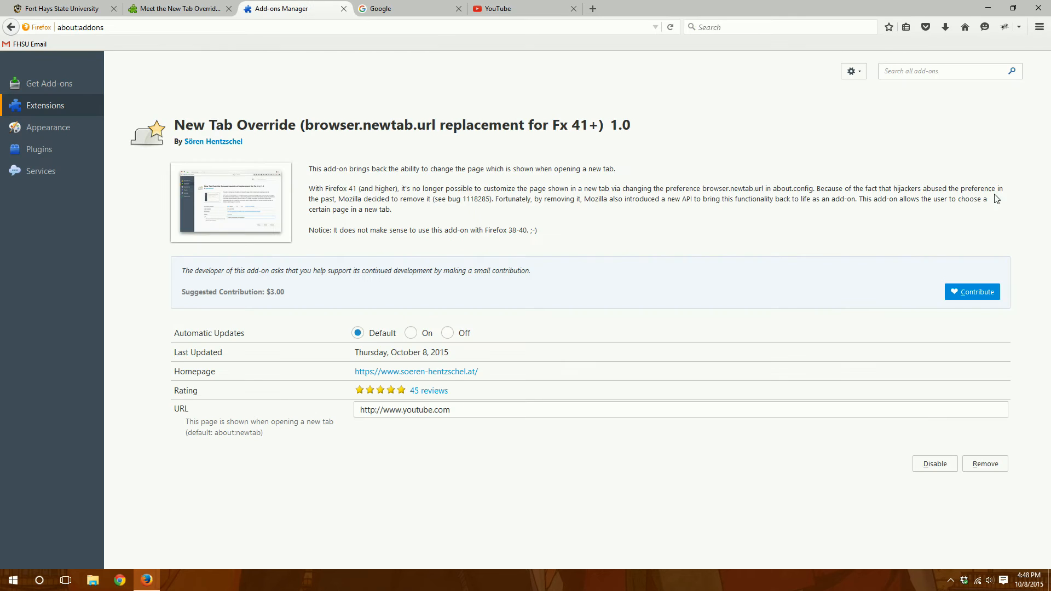
pyautogui.moveTo(40, 114)
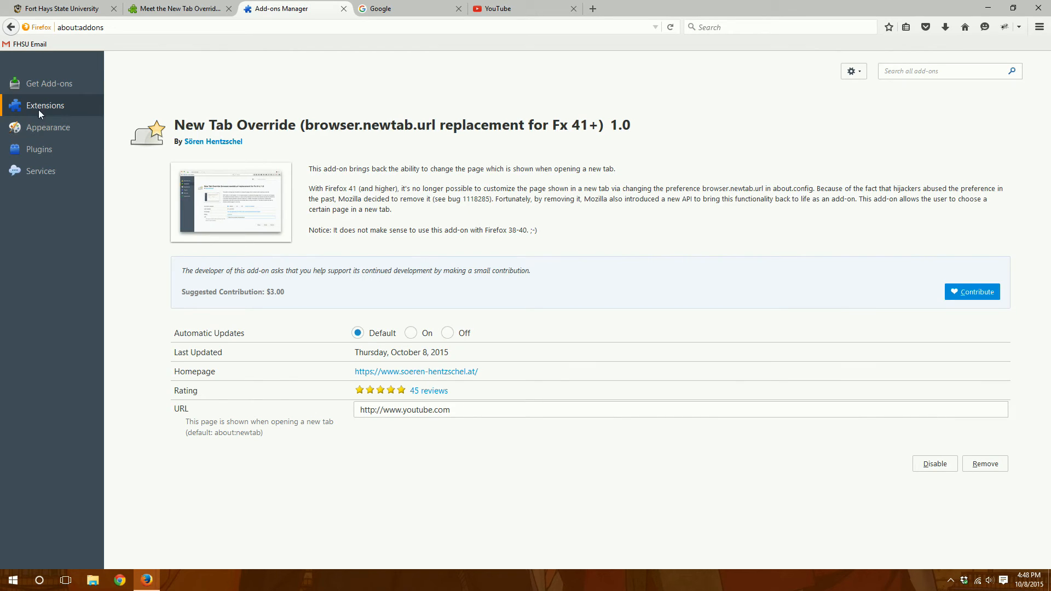
pyautogui.moveTo(51, 106)
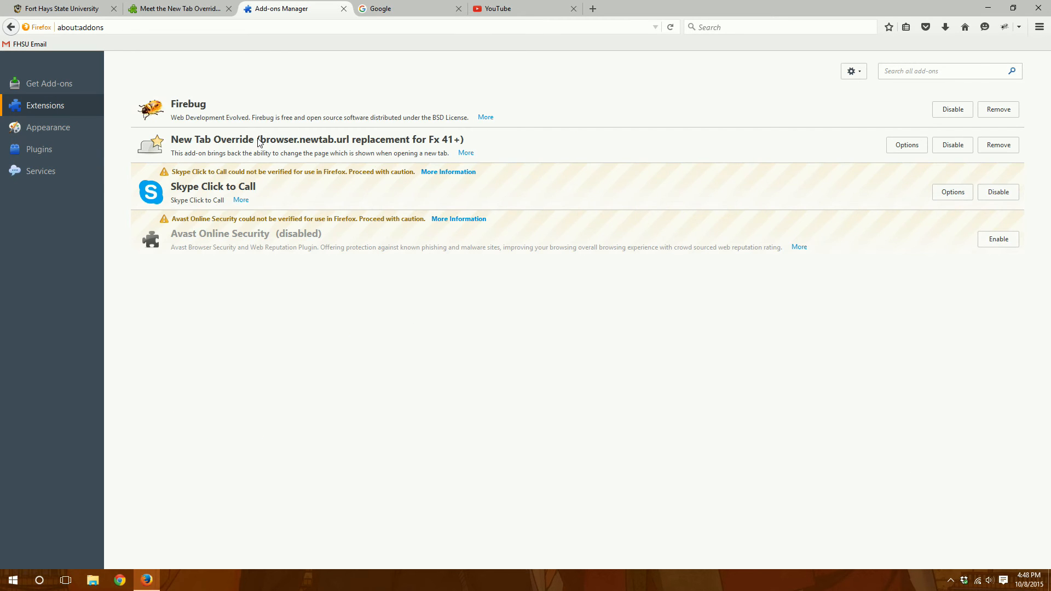
pyautogui.moveTo(482, 142)
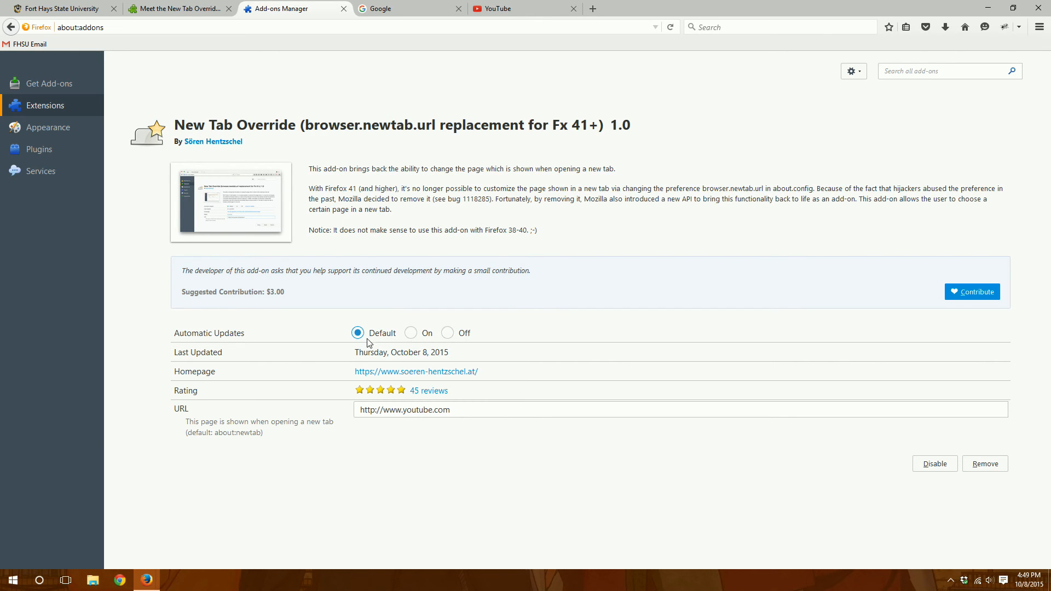
# - Select On for New Tab Override's Automatic Updates option
pyautogui.click(410, 332)
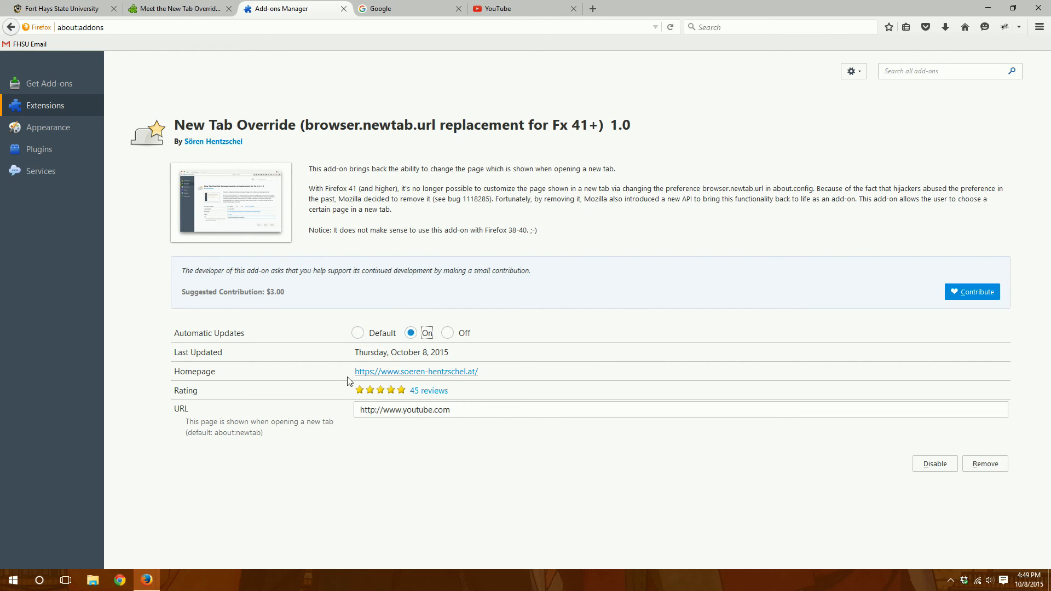
pyautogui.moveTo(522, 210)
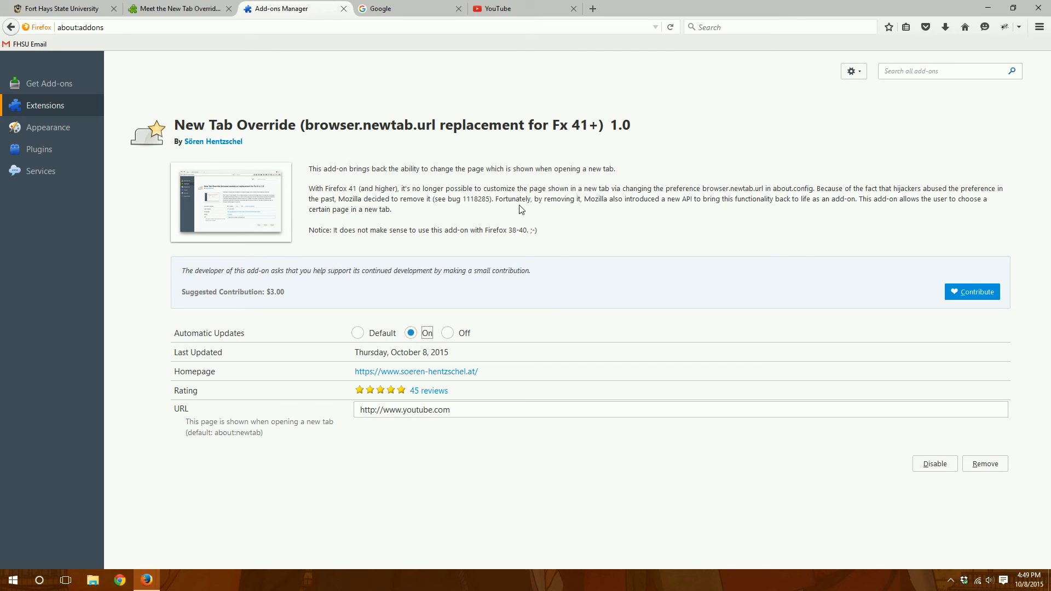
pyautogui.moveTo(462, 232)
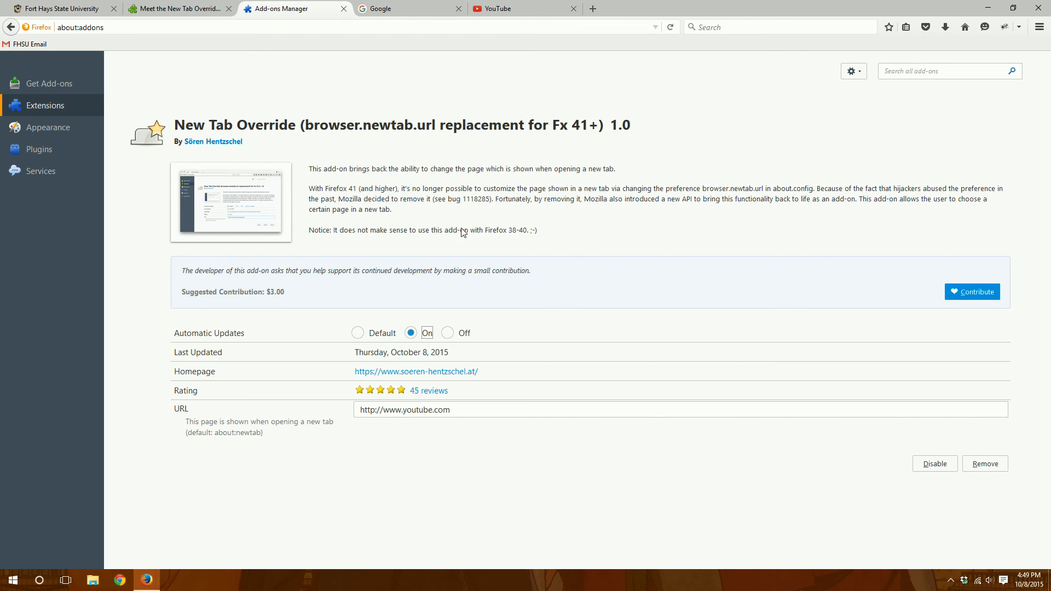
pyautogui.moveTo(298, 273)
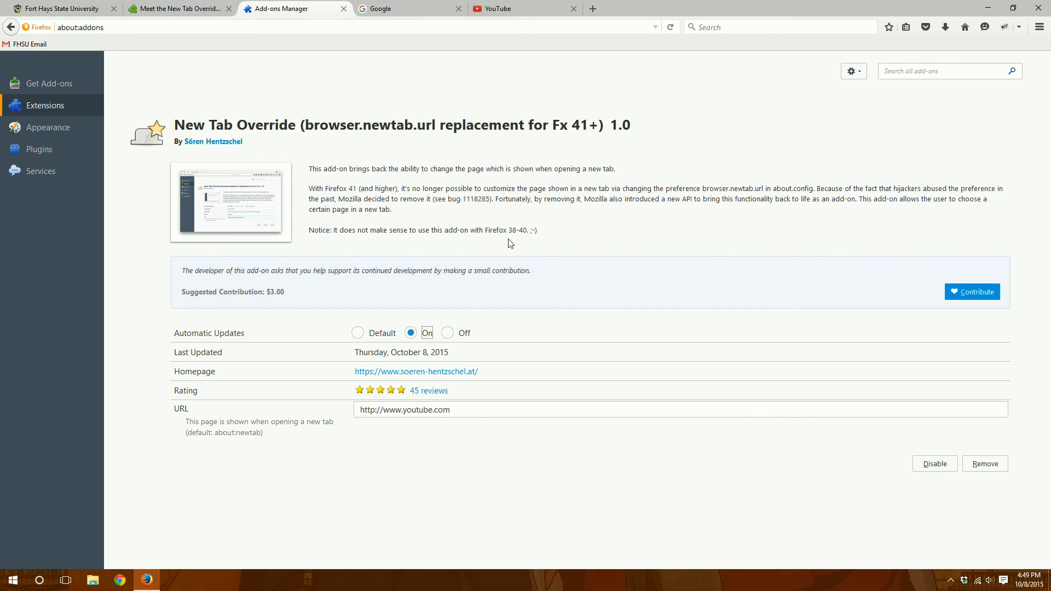
pyautogui.moveTo(546, 95)
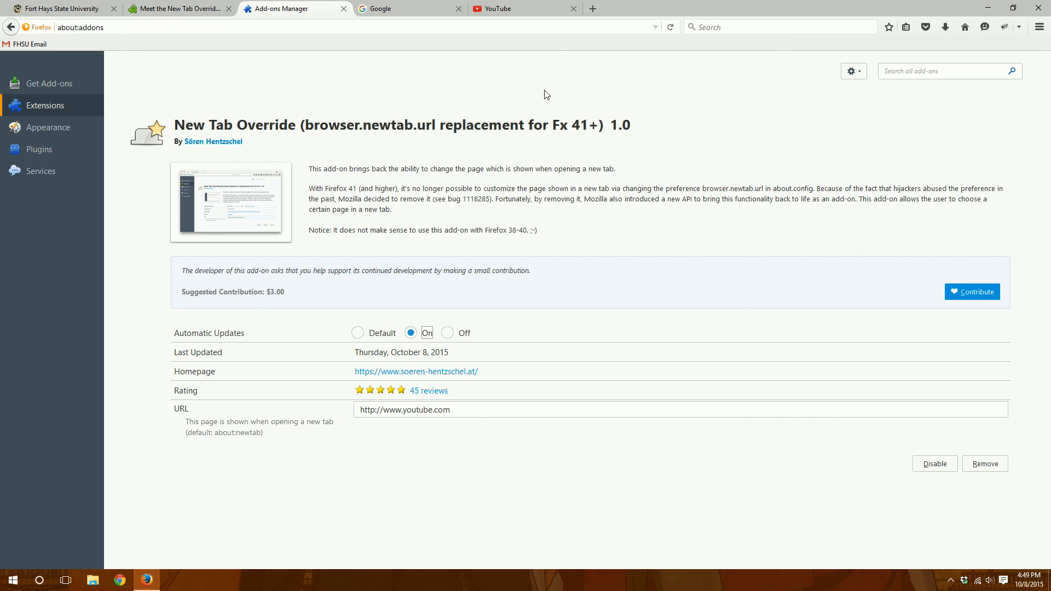
pyautogui.moveTo(858, 16)
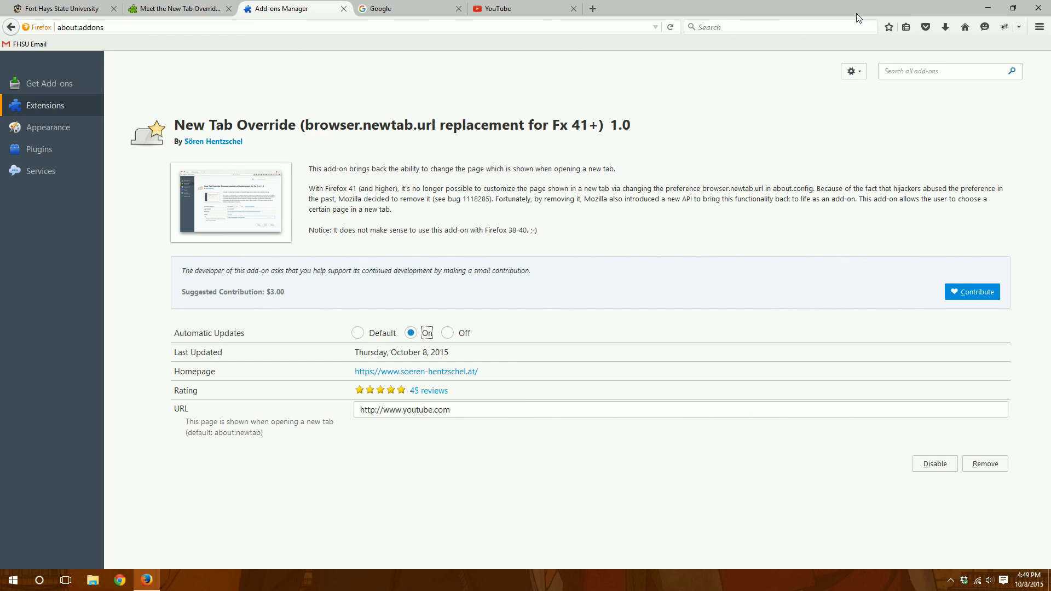
pyautogui.moveTo(663, 149)
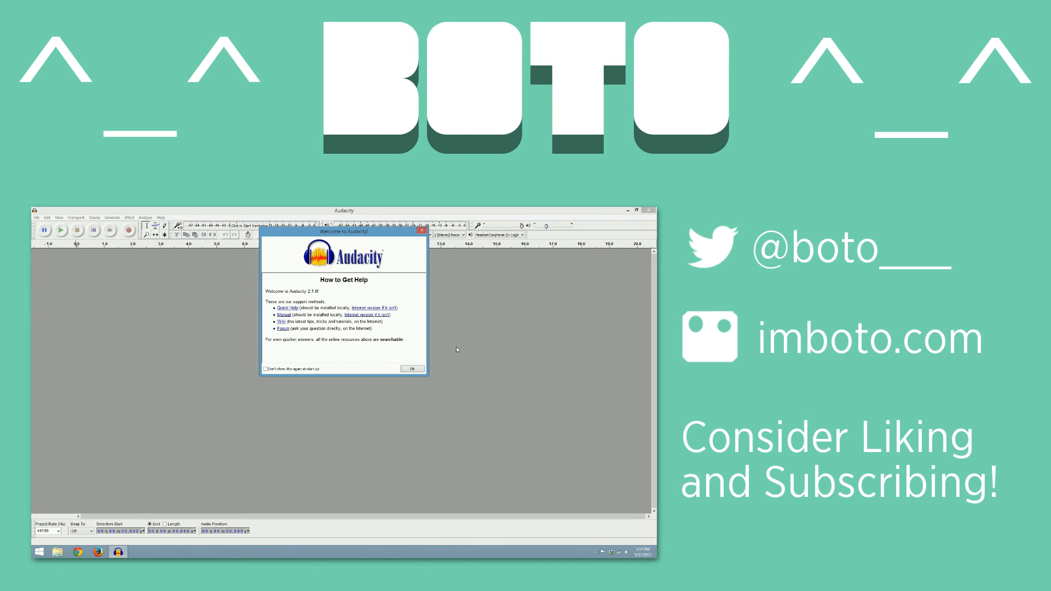
pyautogui.moveTo(434, 312)
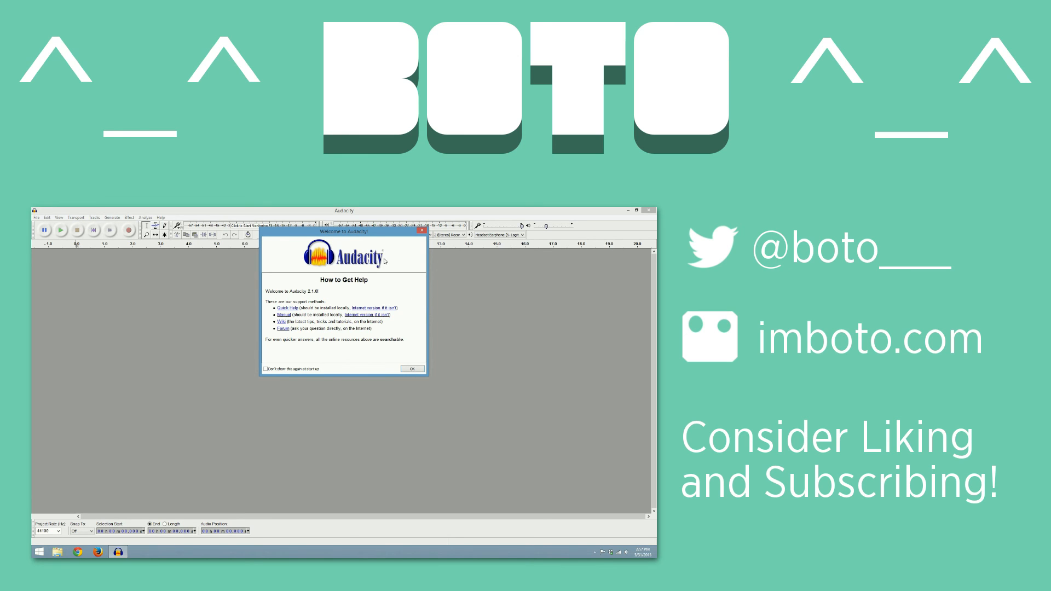
pyautogui.click(411, 369)
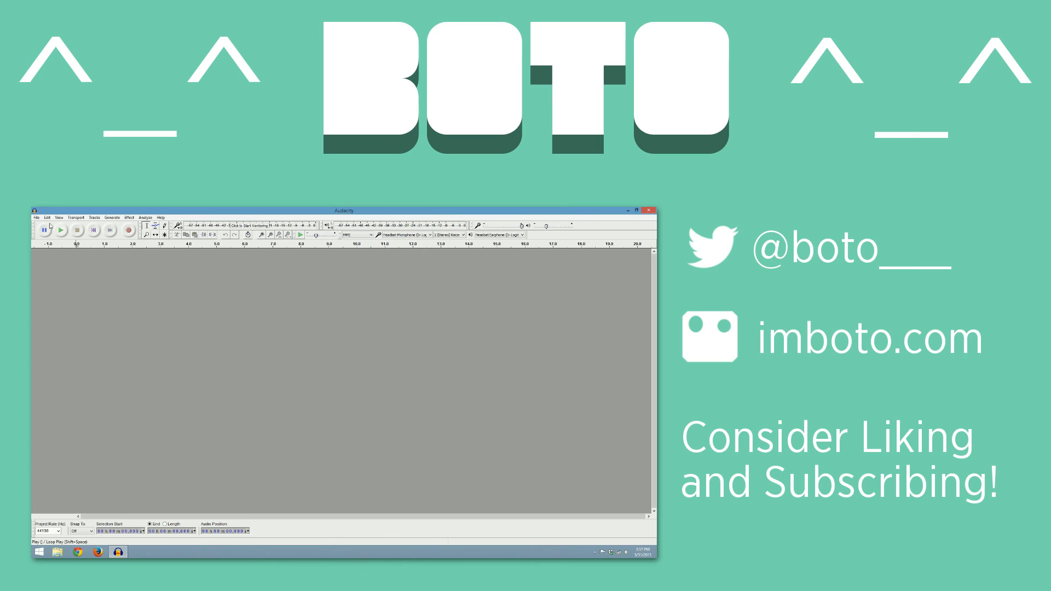
pyautogui.click(36, 218)
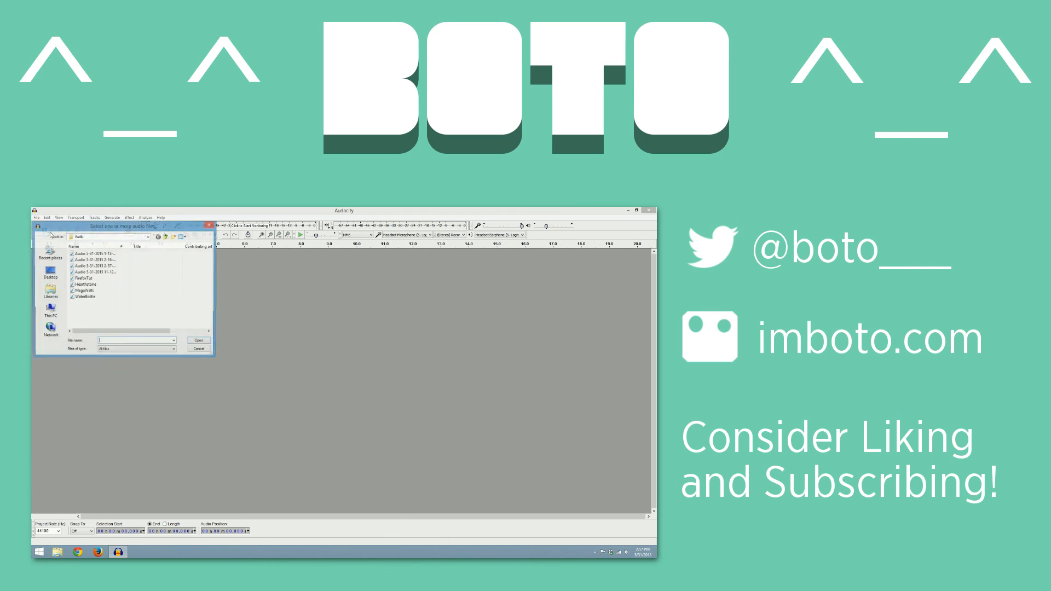